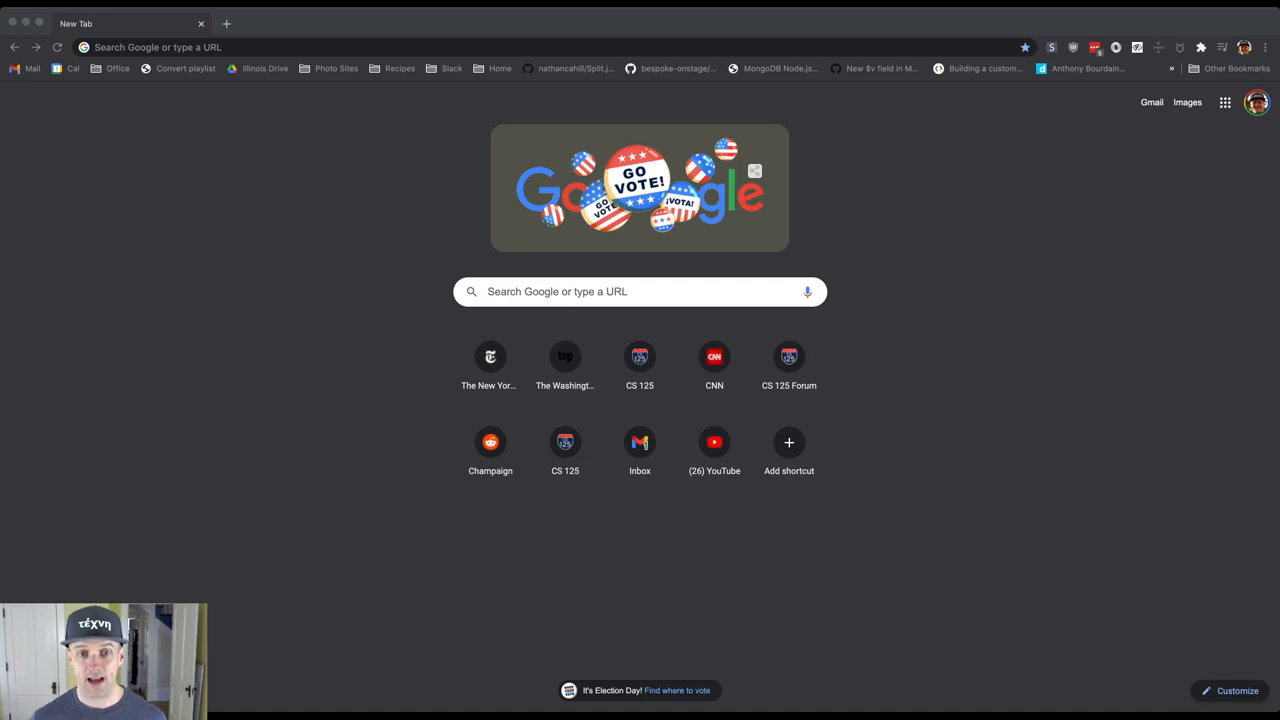
- Google 'integer parseint java' and open the Oracle 'Integer (Java Platform SE 7)' result
{"action": "left_click", "coordinate": [639, 291]}
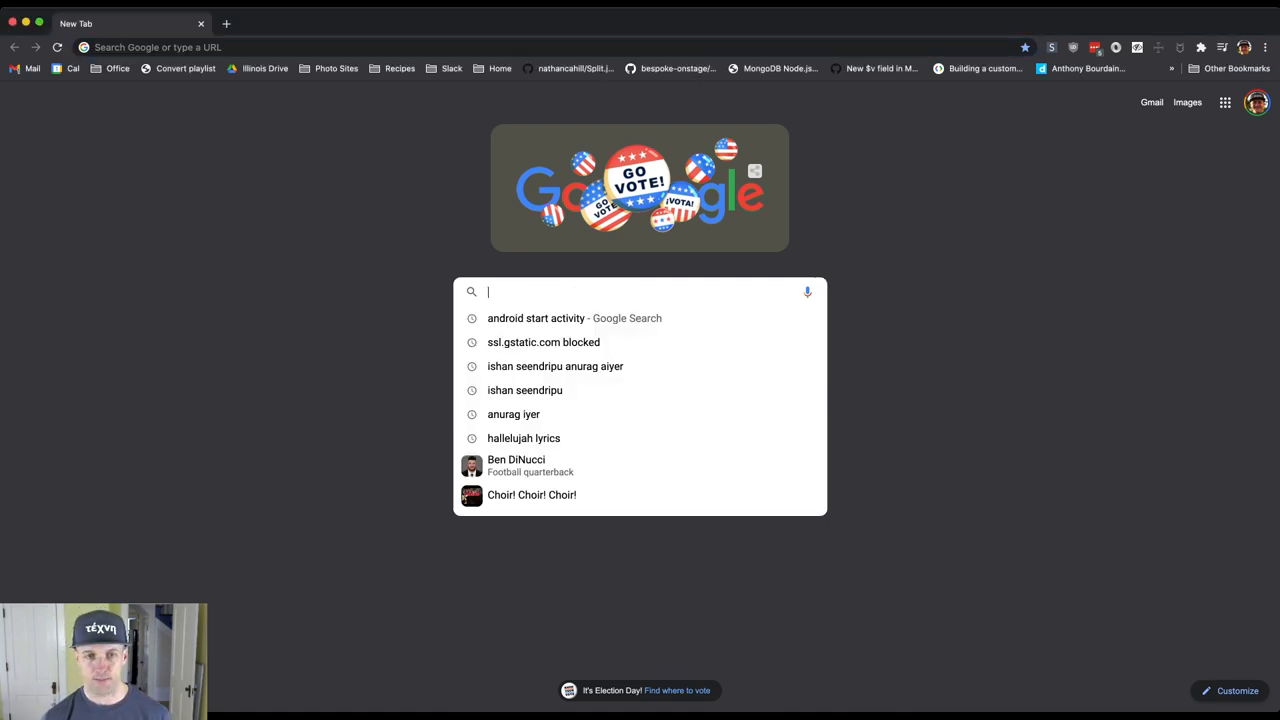
{"action": "type", "text": "integer parseint java"}
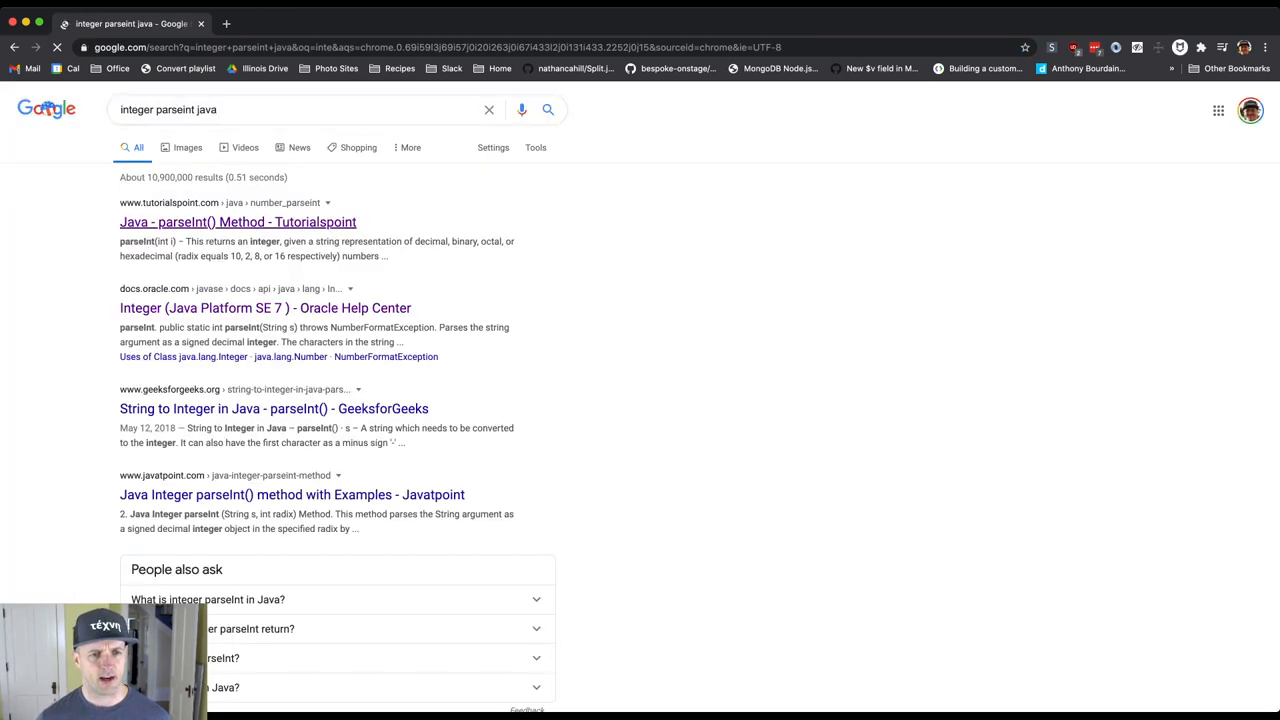
{"action": "left_click", "coordinate": [265, 308]}
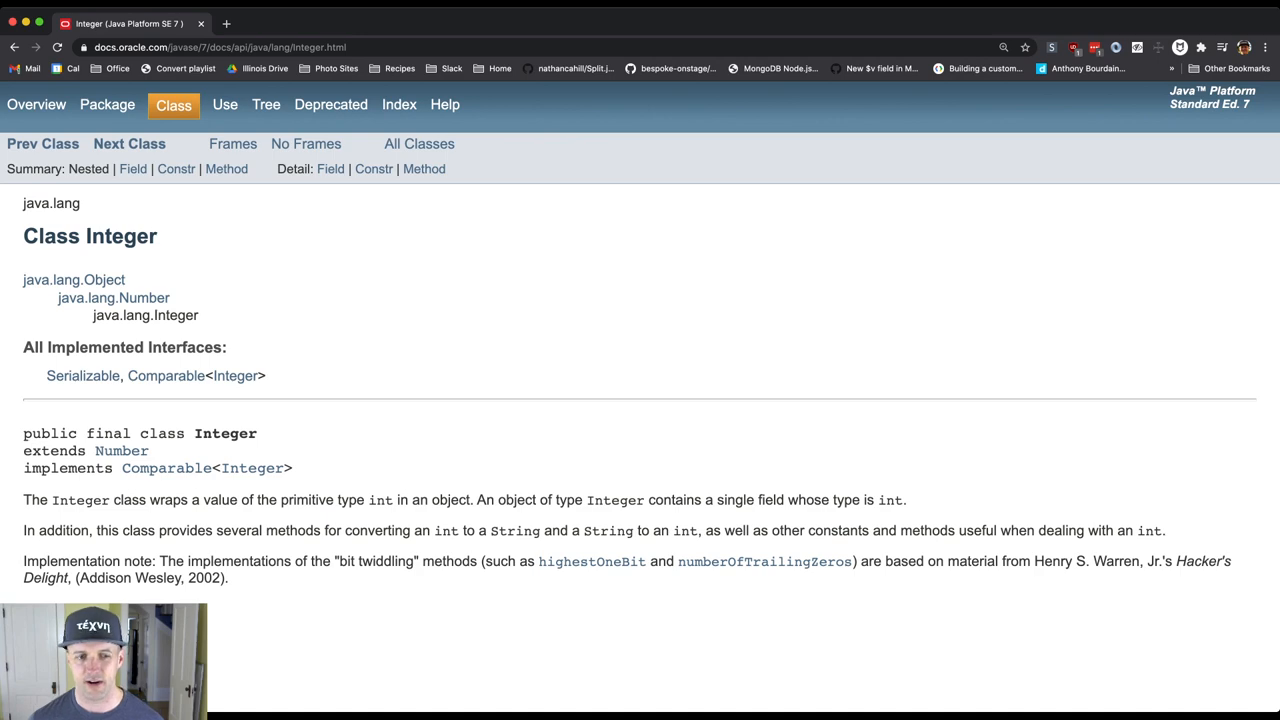
- Scroll the Integer page past the Field Summary into the Method Summary toward parseInt
{"action": "scroll", "scroll_direction": "down", "scroll_amount": 3}
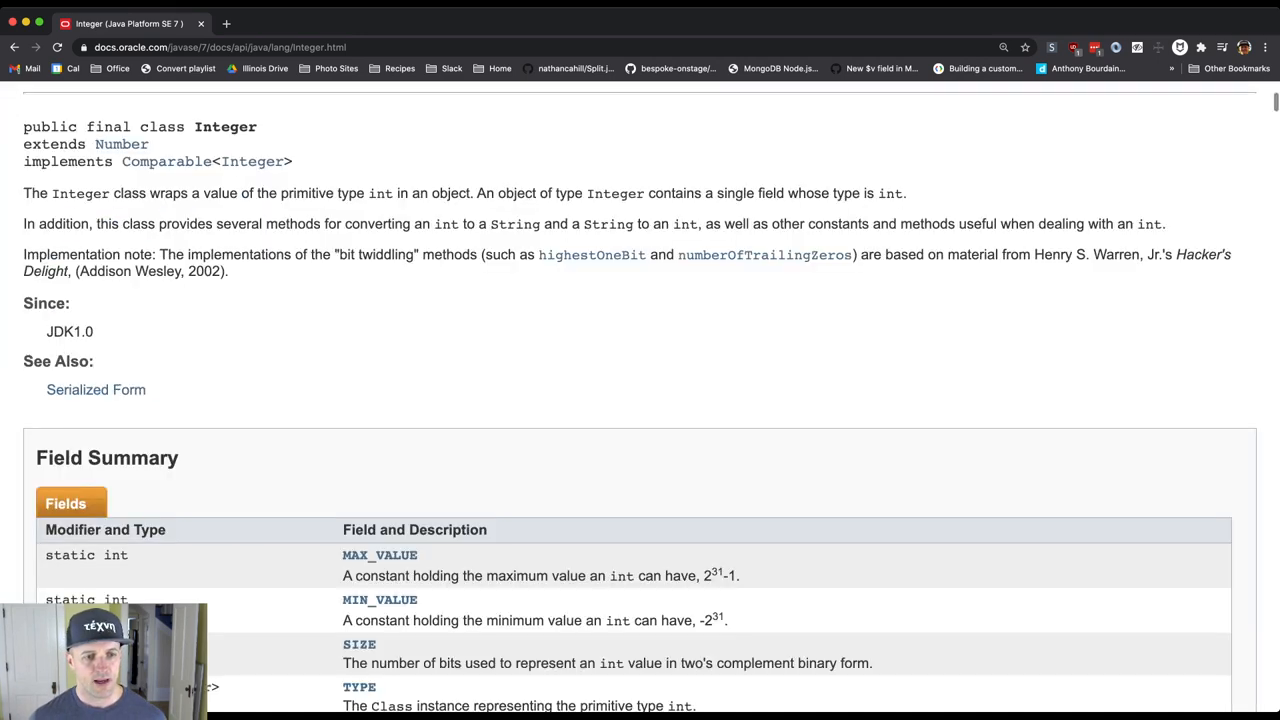
{"action": "scroll", "scroll_direction": "down", "scroll_amount": 3}
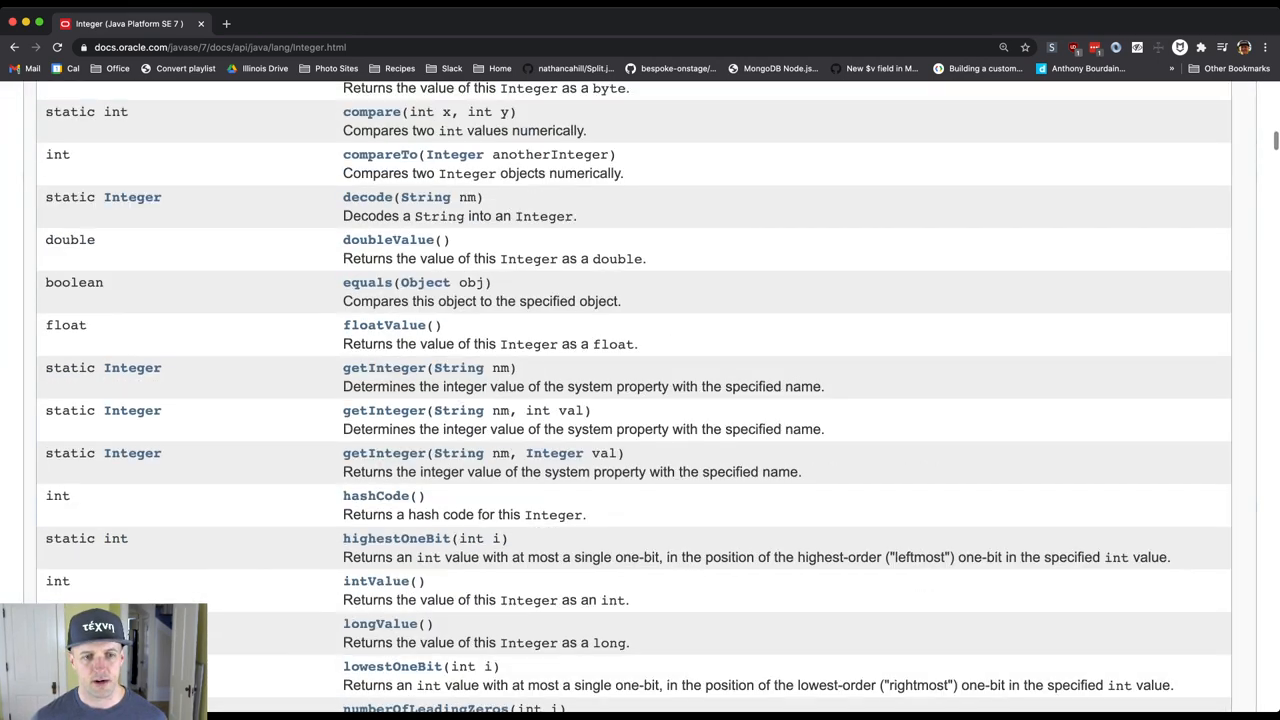
{"action": "scroll", "scroll_direction": "down", "scroll_amount": 3}
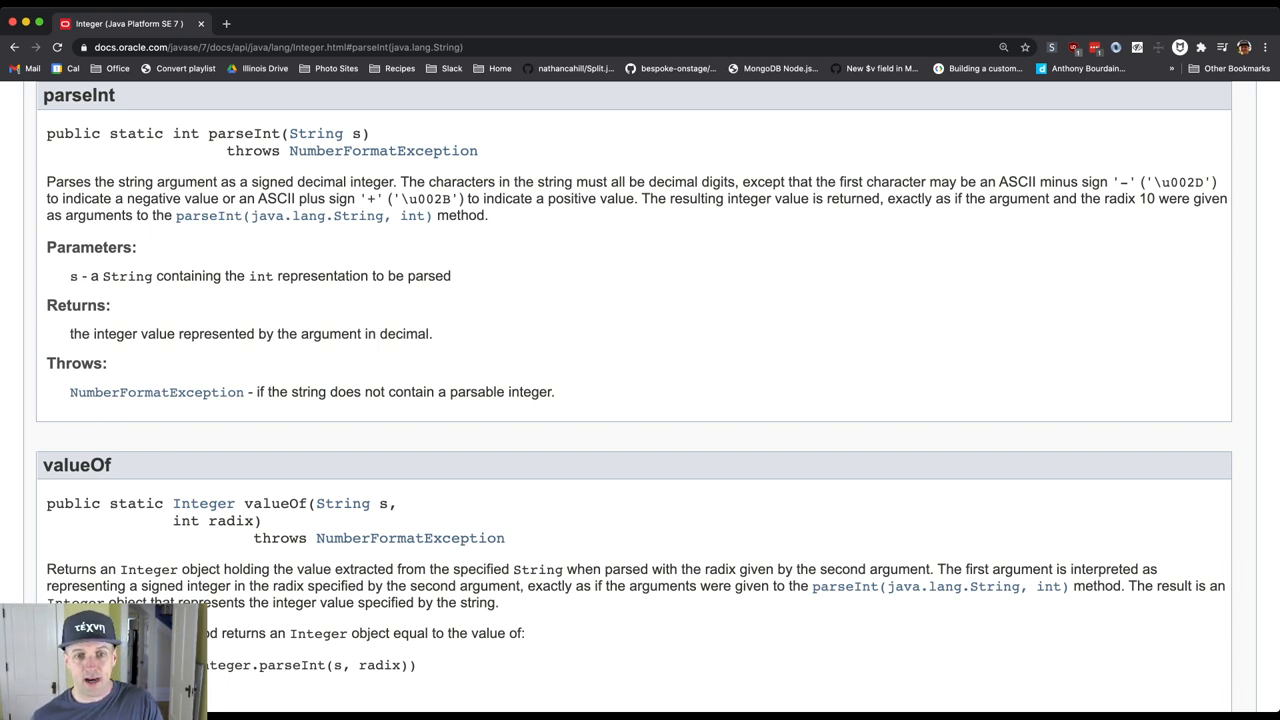
- Select the 'Throws: NumberFormatException - if the string does not contain a parsable integer' text
{"action": "left_click_drag", "start_coordinate": [46, 363], "coordinate": [555, 391]}
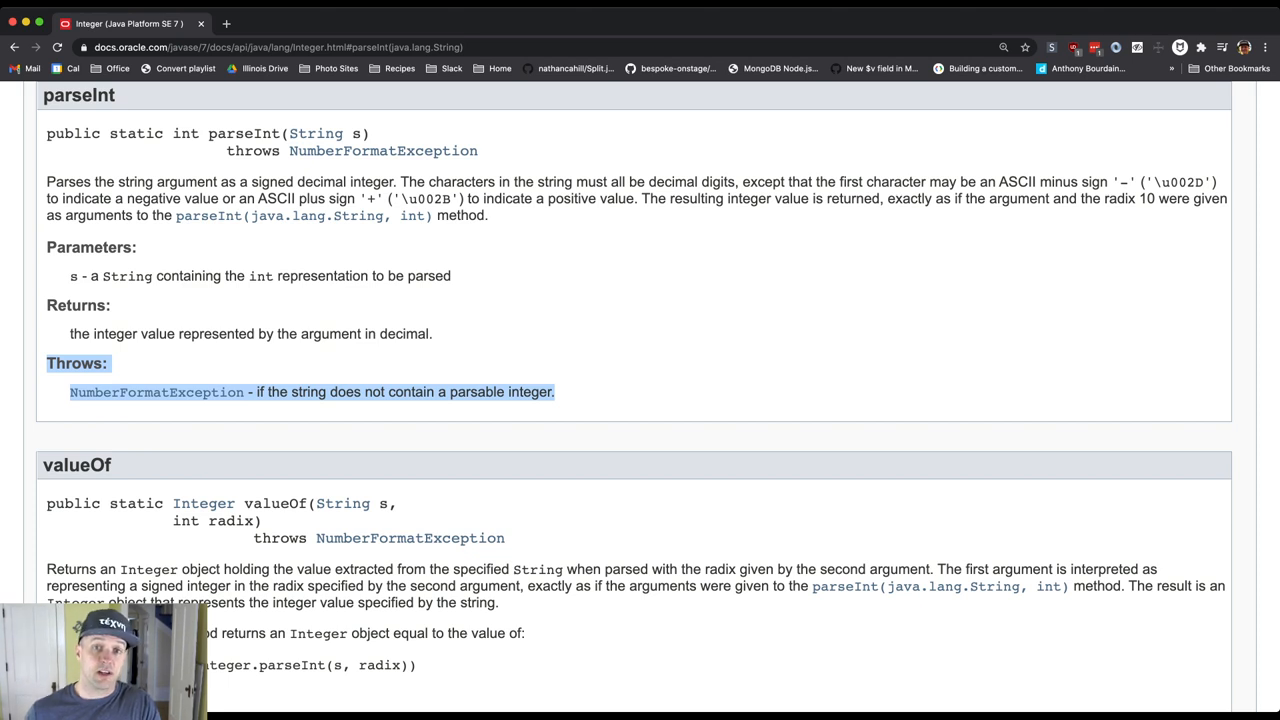